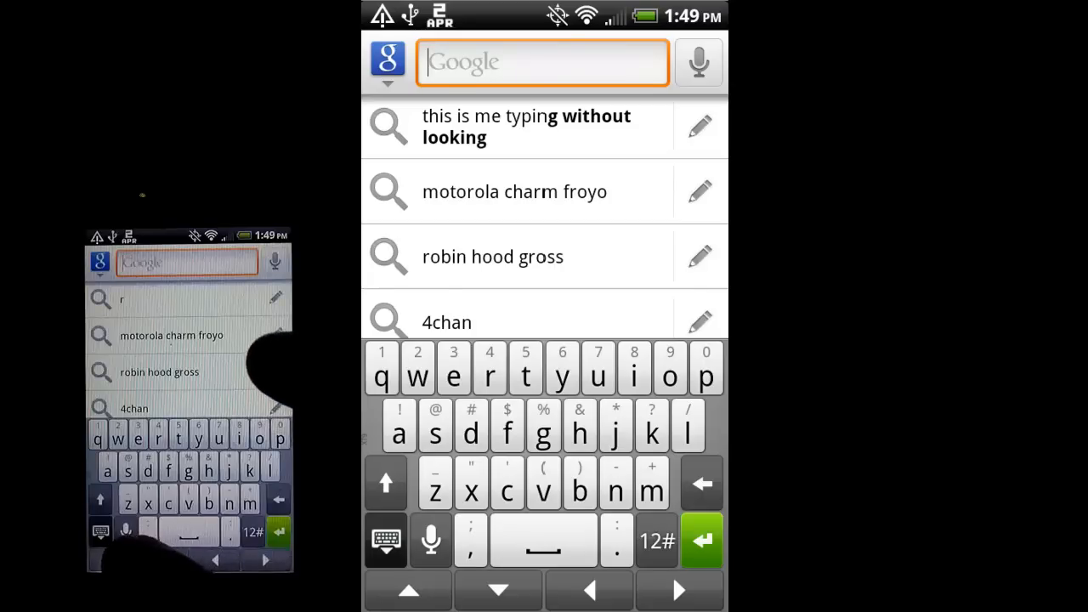
- Start voice input from the search bar's microphone and dictate a phrase about the talk-to-text feature
click(124, 531)
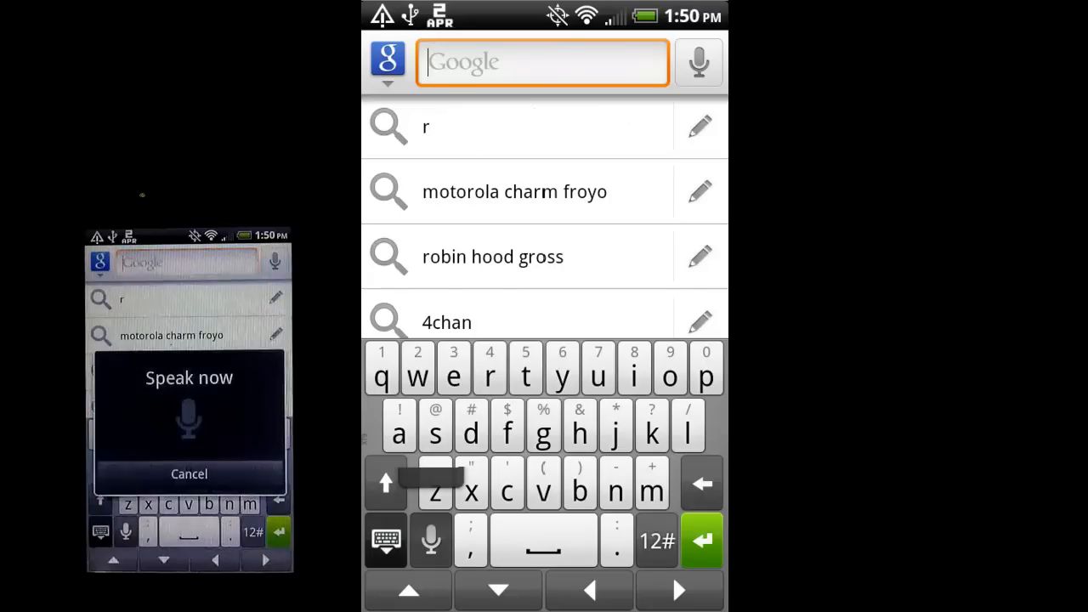
click(699, 61)
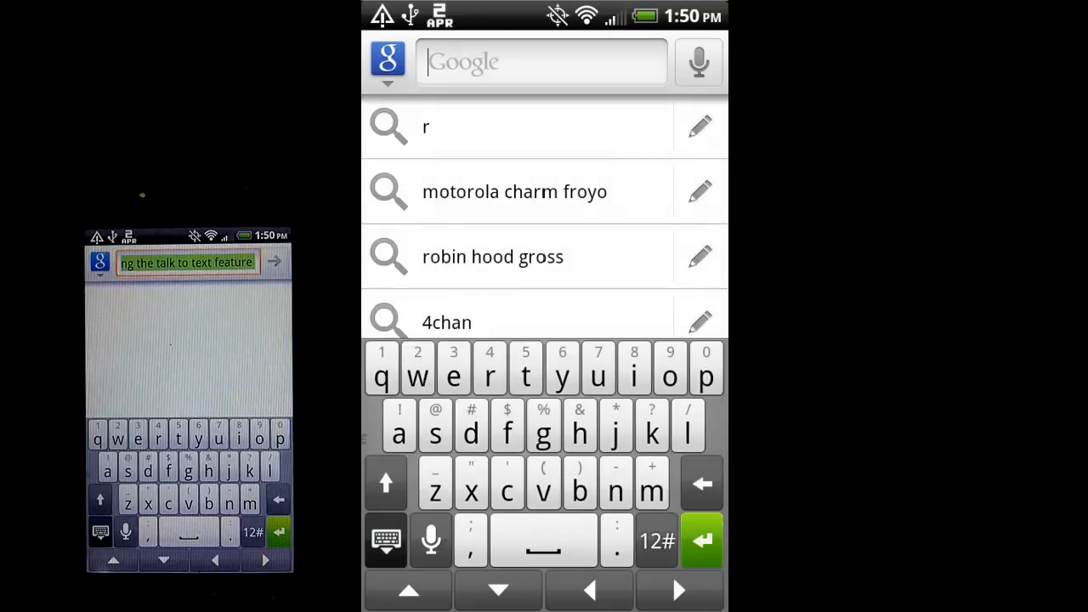
click(542, 61)
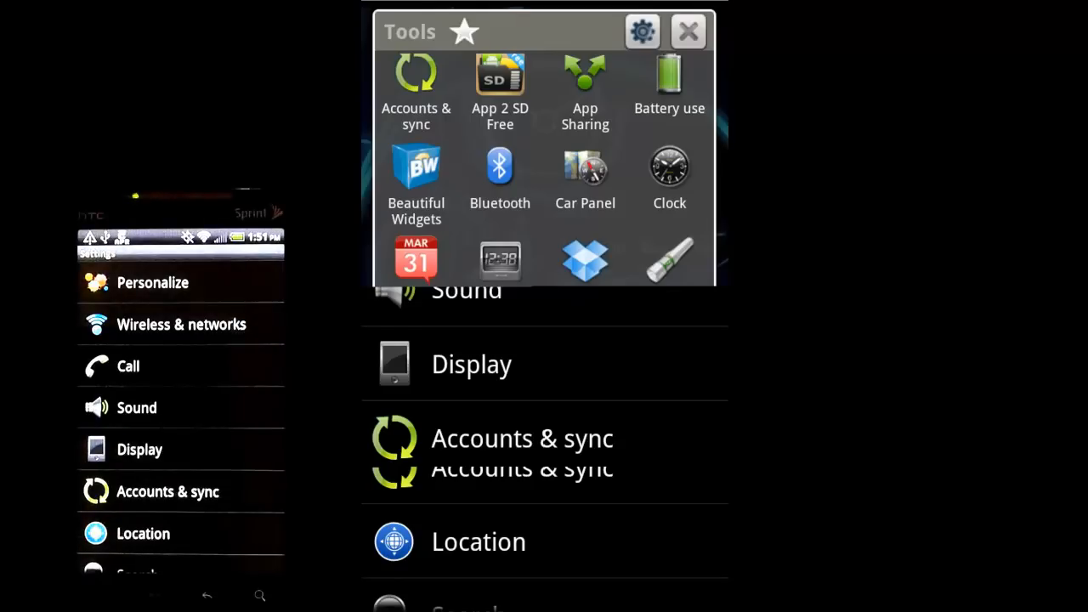
- Reach Settings and go to the Language & keyboard page listing Swype and Touch Input
click(687, 31)
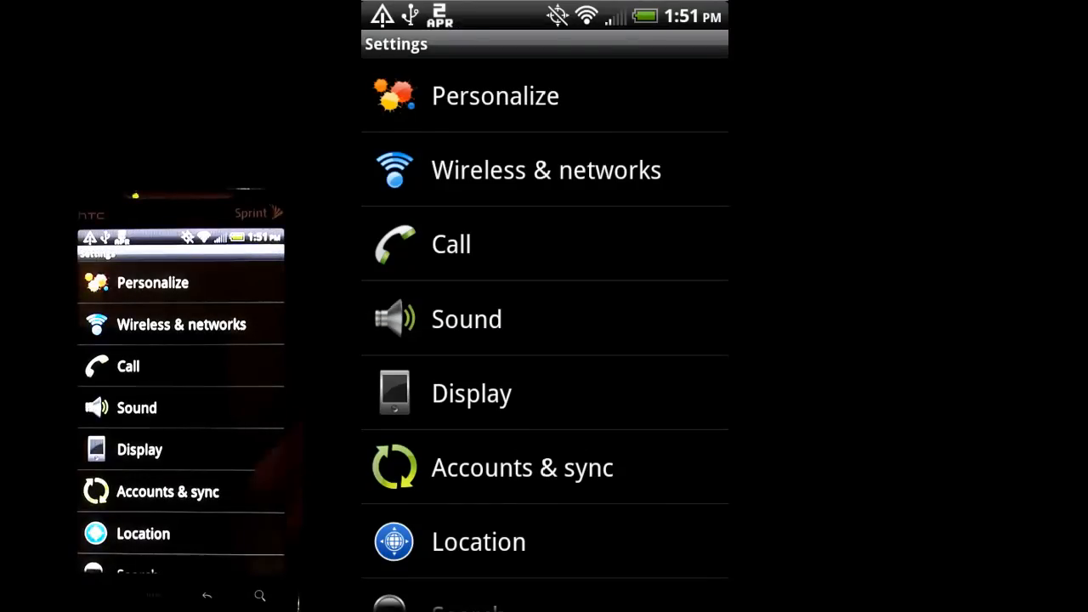
scroll(down, 3)
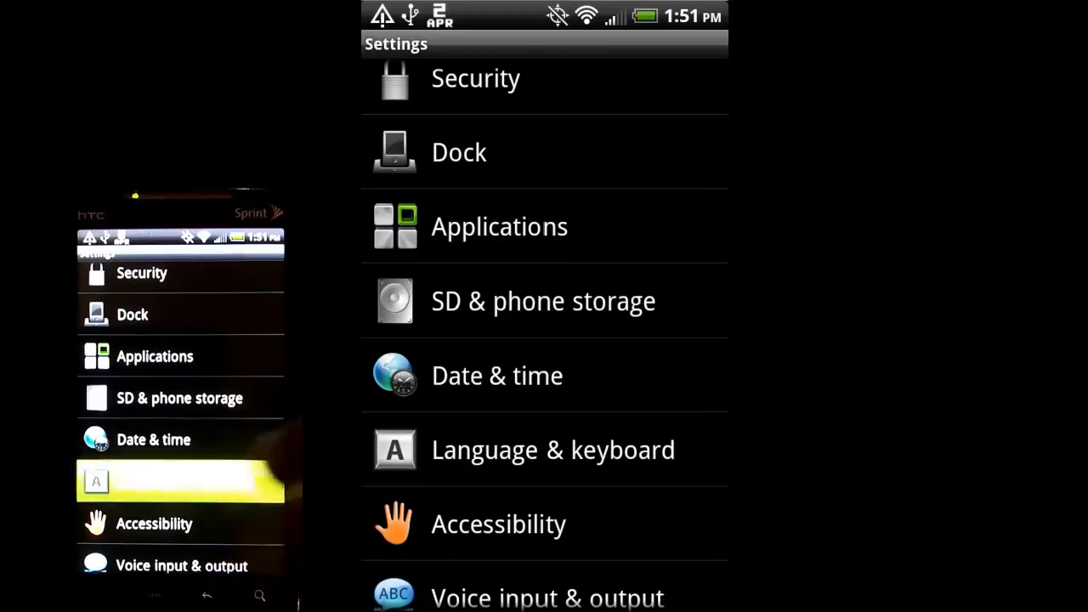
click(553, 448)
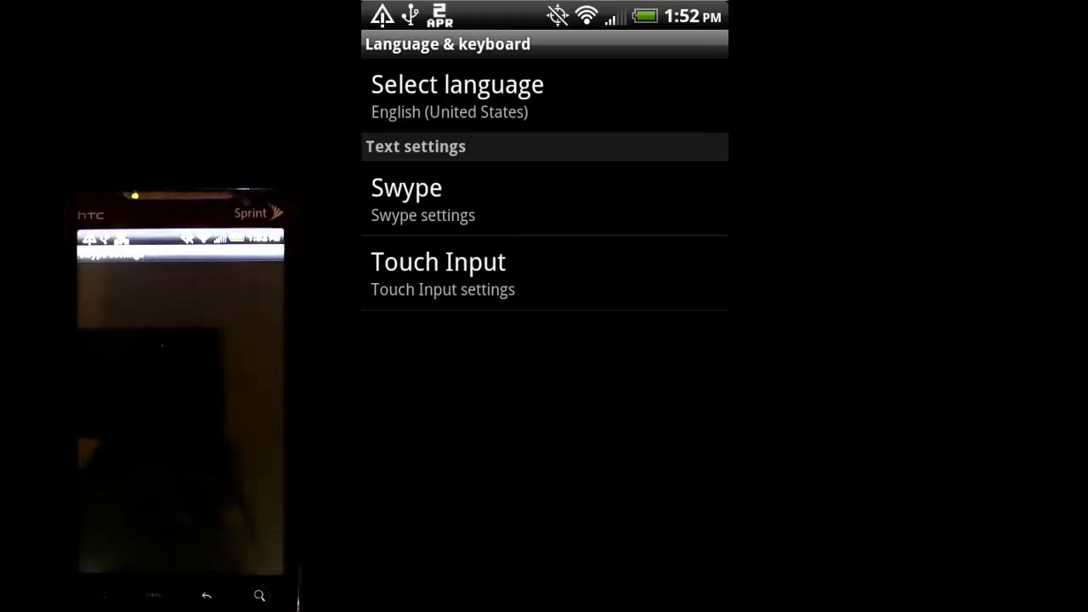
- Enter Swype's settings and move down to the Help section to launch the Tutorial
click(422, 201)
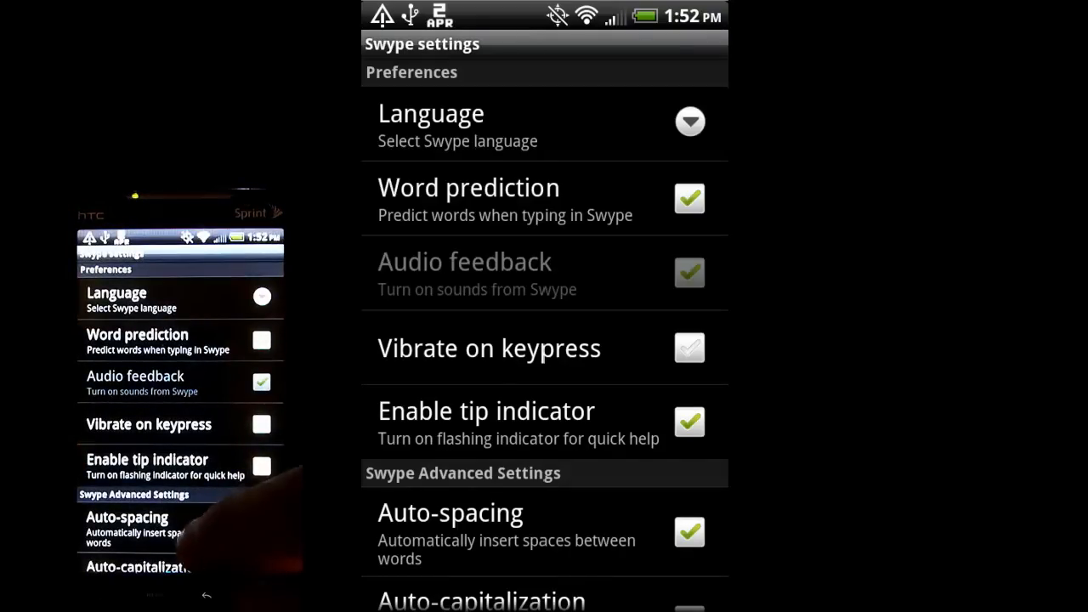
scroll(down, 3)
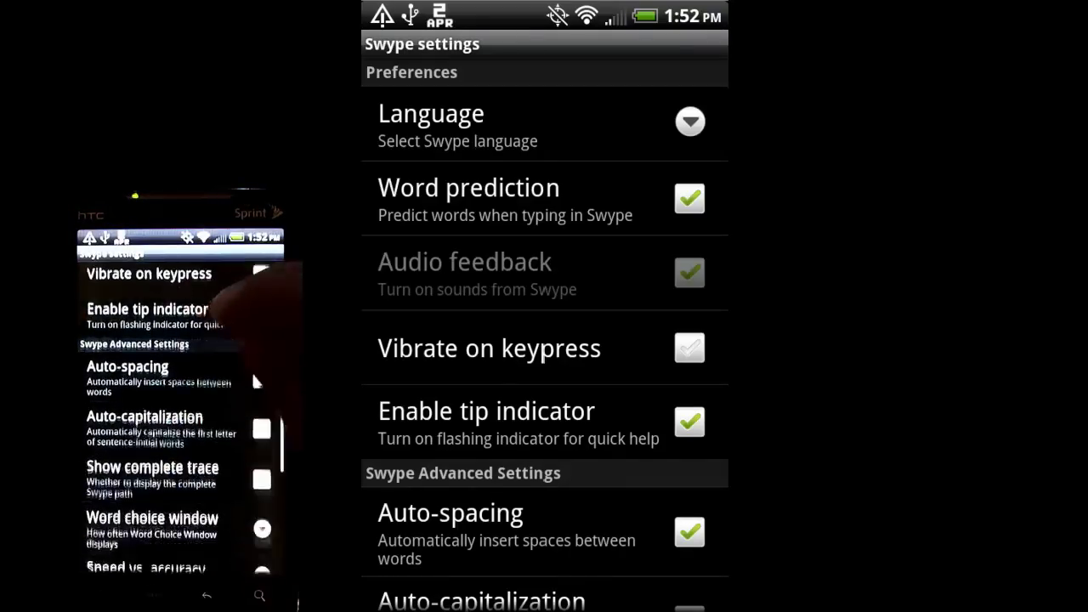
scroll(down, 3)
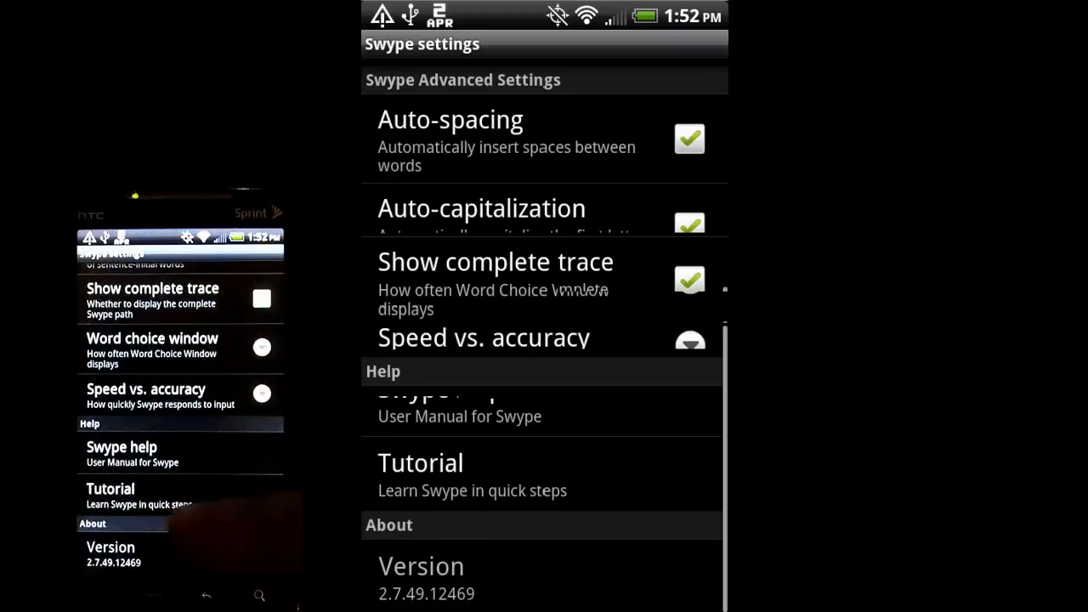
scroll(down, 3)
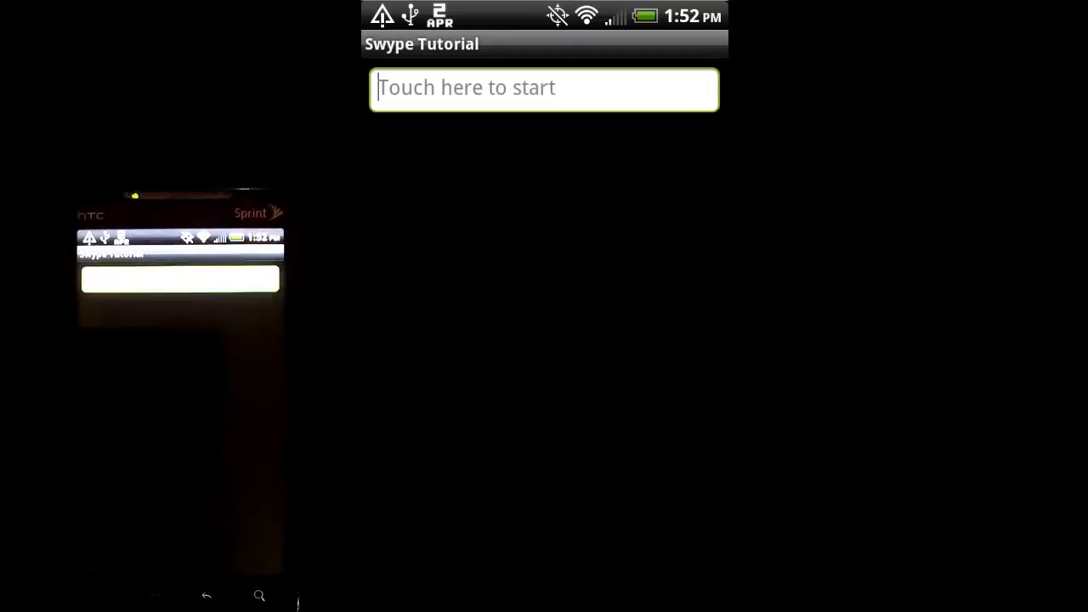
- Start the tutorial from the 'Touch here to start' field and run the 'Swype is quick.' demo
click(544, 88)
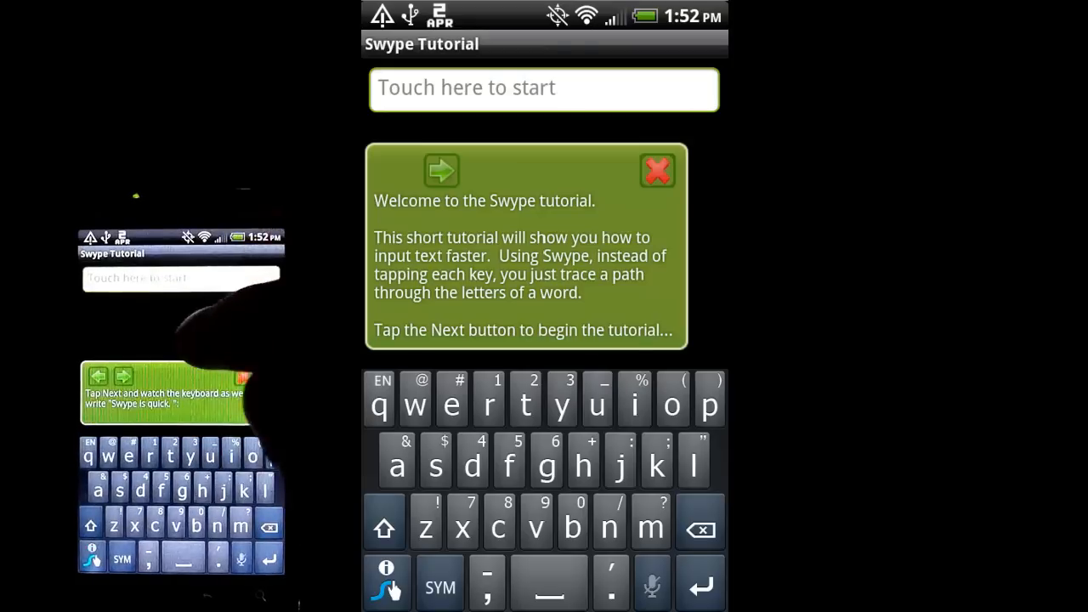
click(442, 170)
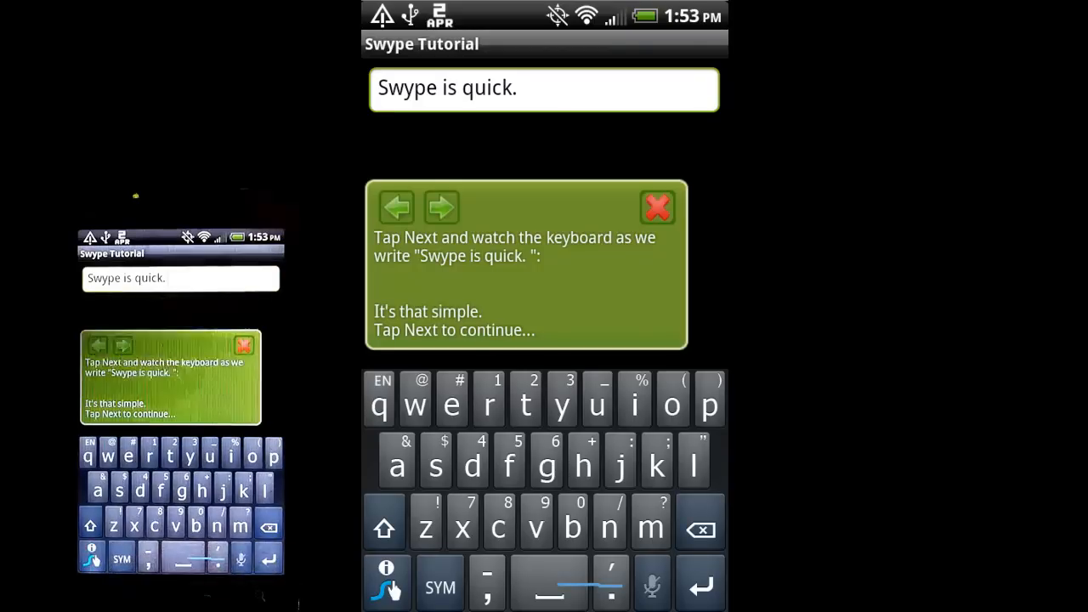
- Advance to the word-swiping section and trace 'this is how to use swype' on the Swype keyboard
click(441, 208)
text( this is how to use swype)
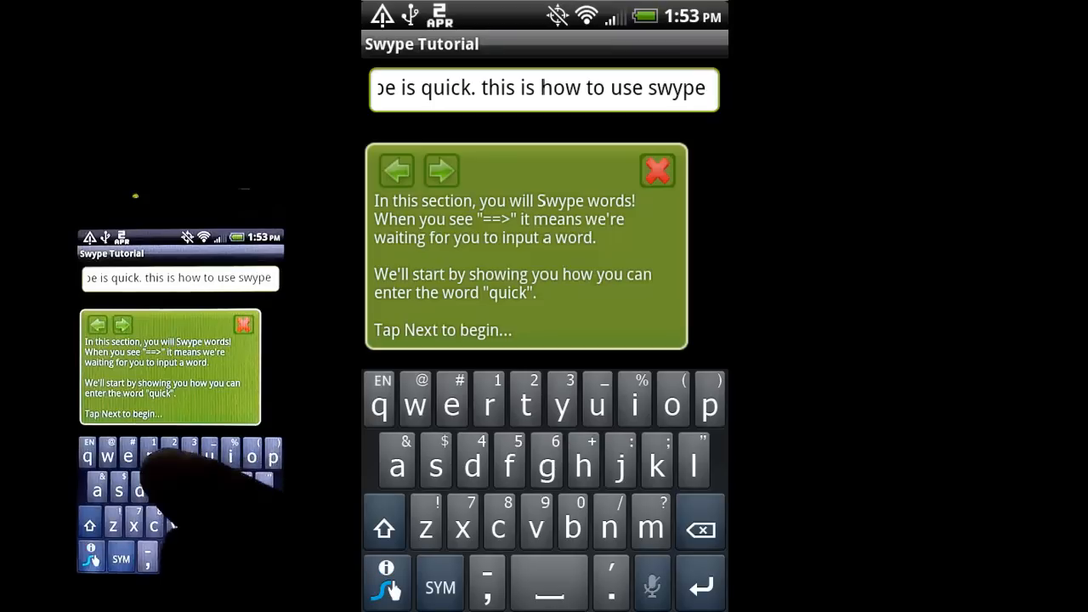
drag(525, 399, 672, 399)
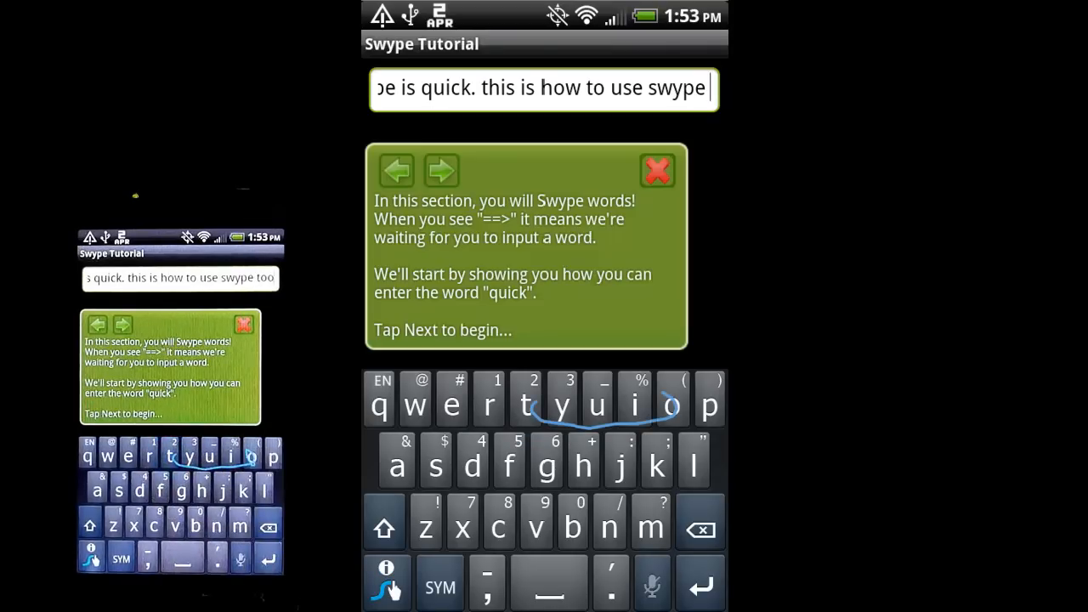